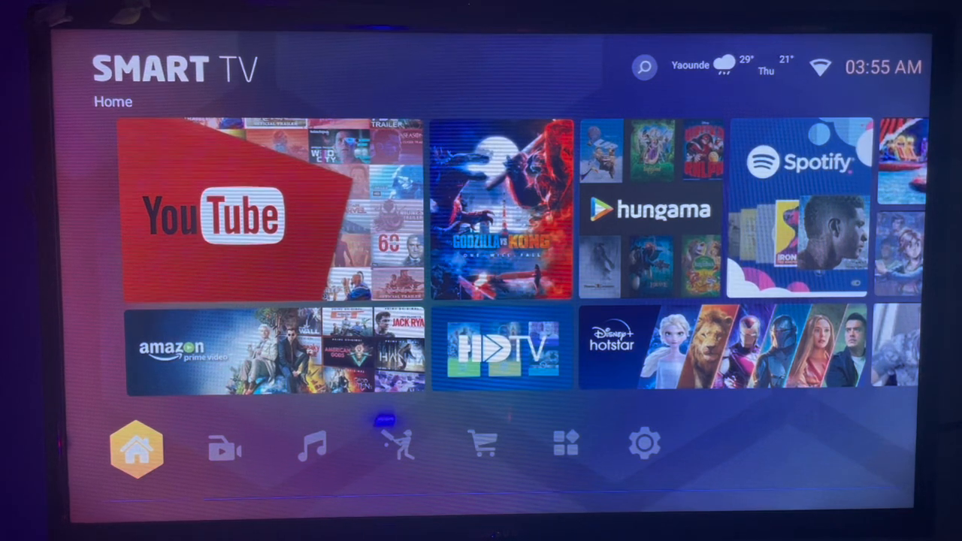
Step: Launch Downloader by AFTVnews from the Android TV apps row
left_click(482, 444)
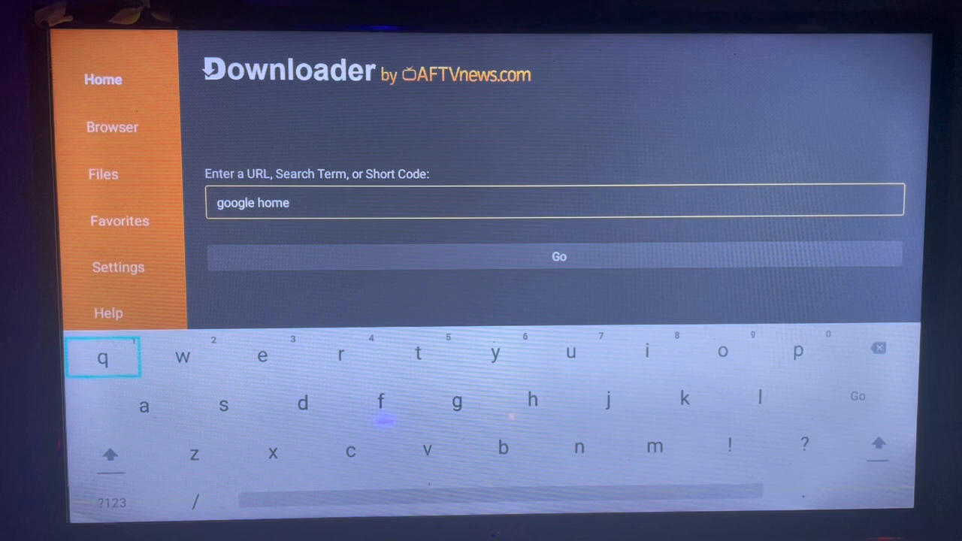
mouse_move(302, 403)
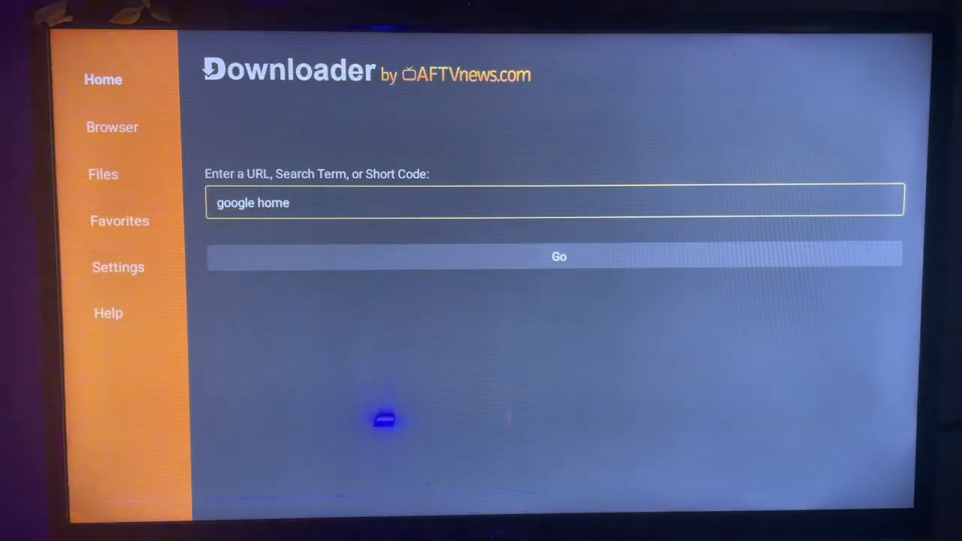
Step: Run the 'google home' search and select the 'Google Home - Apps on Google Play' result
left_click(559, 255)
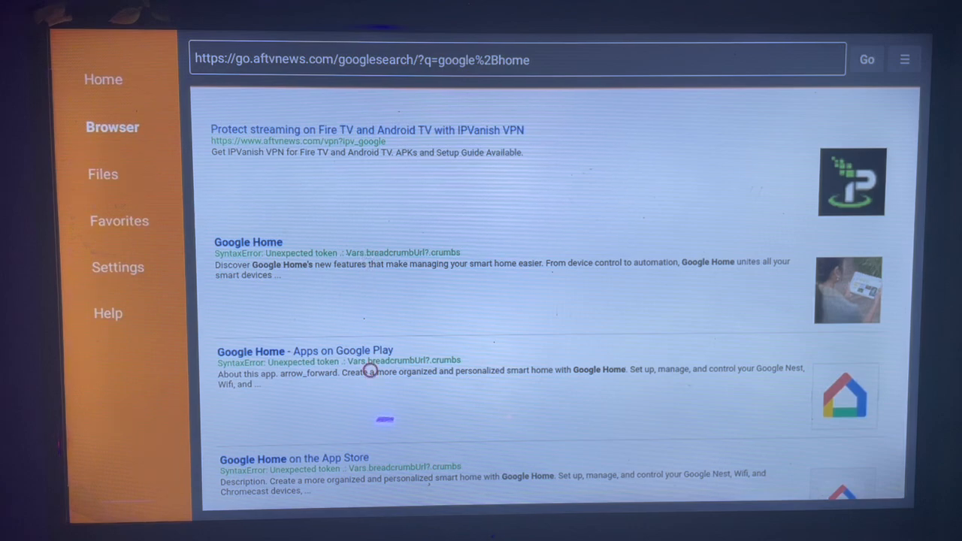
scroll("down", 3)
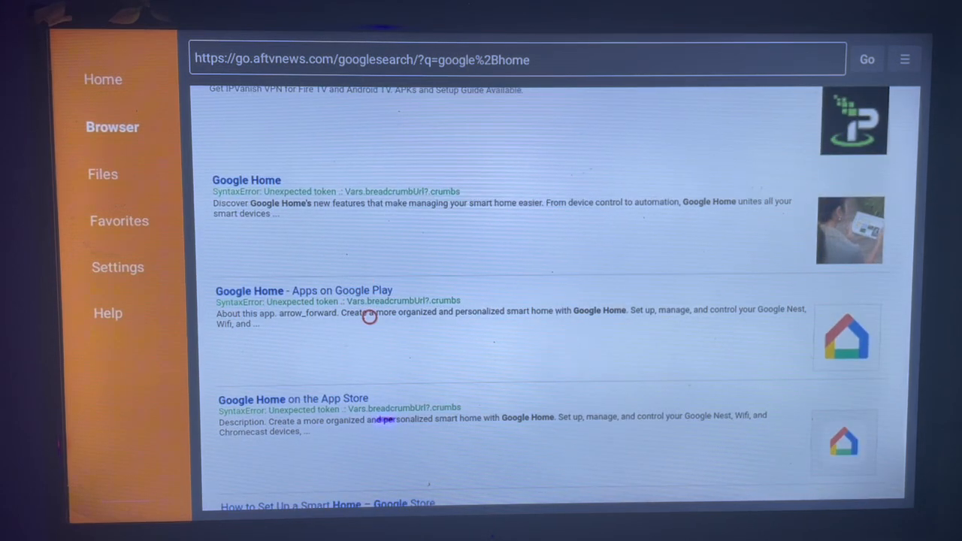
left_click(304, 292)
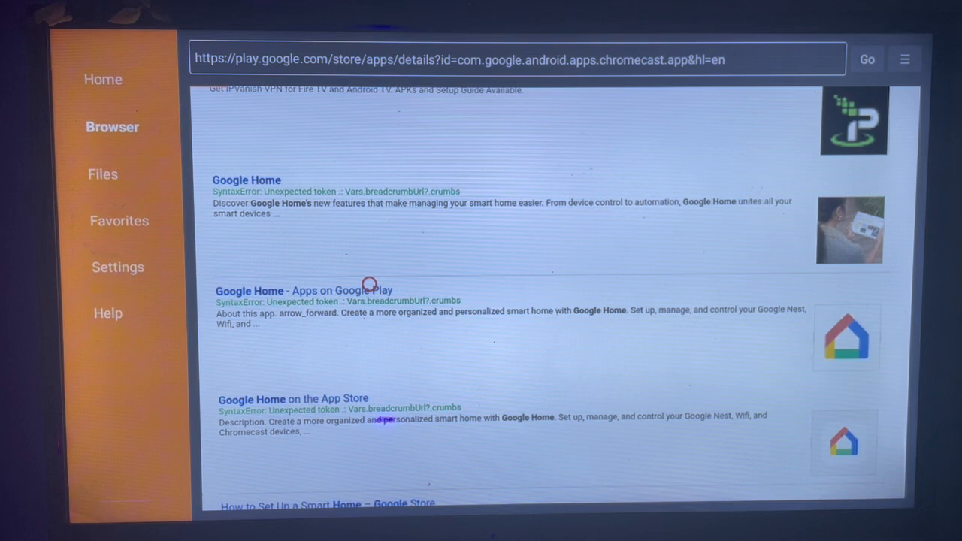
left_click(304, 292)
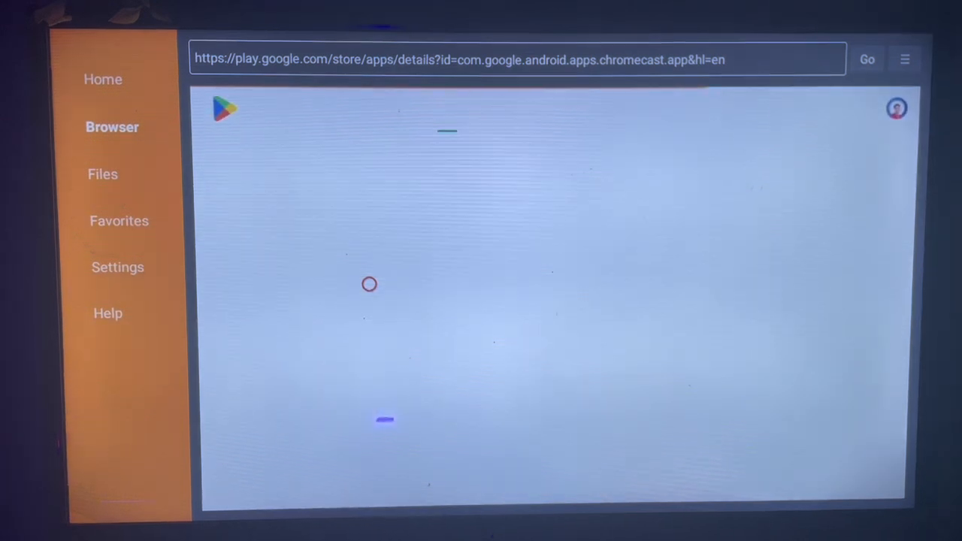